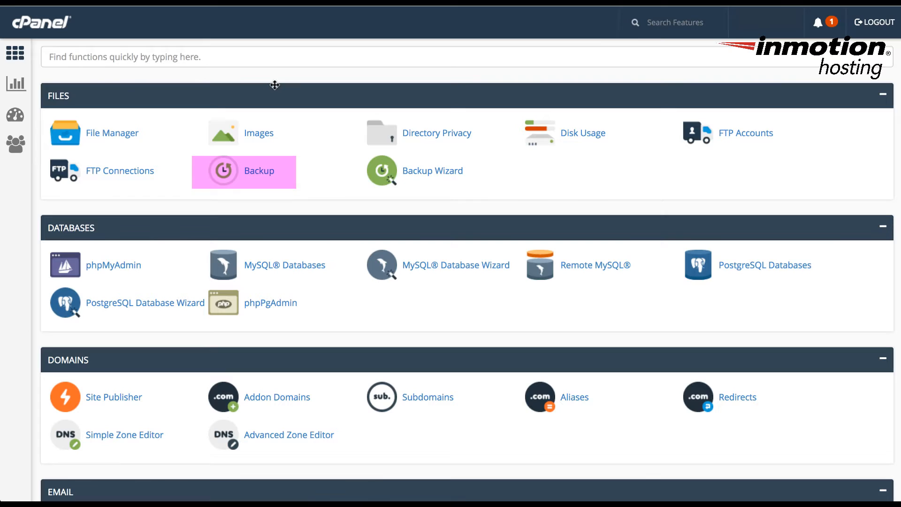
{"action": "mouse_move", "coordinate": [304, 57]}
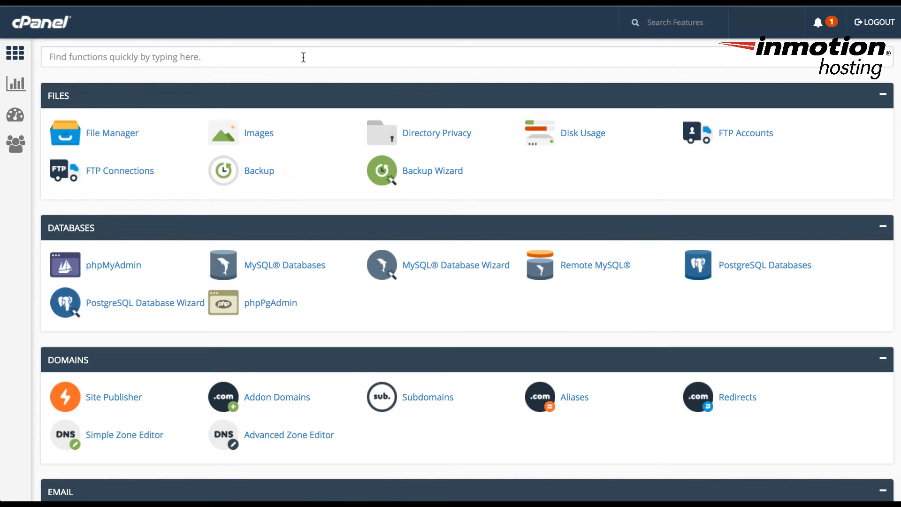
{"action": "mouse_move", "coordinate": [249, 119]}
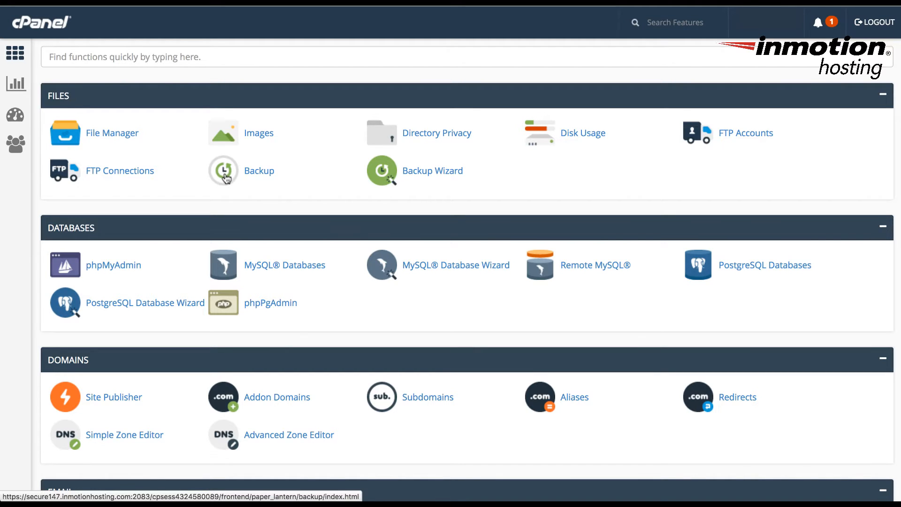
Step: Open the Backup page under Files and scroll through its backup sections
{"action": "left_click", "coordinate": [223, 170]}
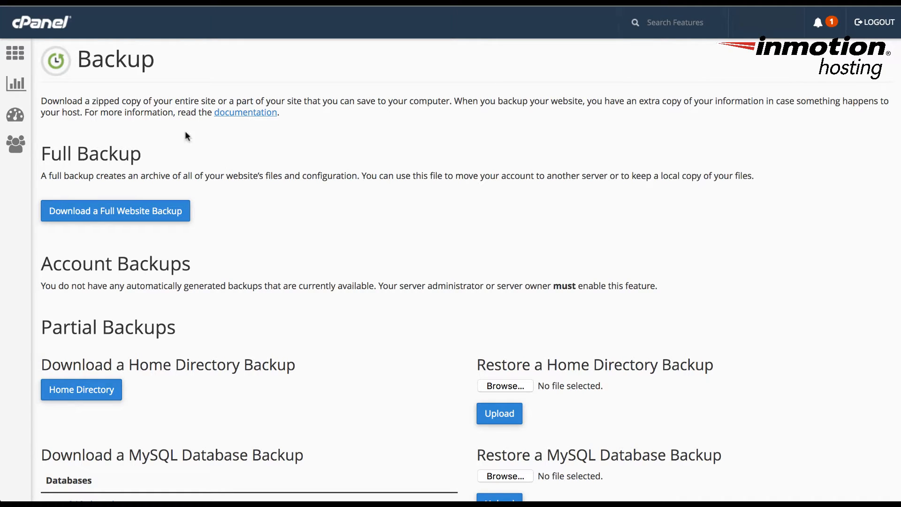
{"action": "mouse_move", "coordinate": [196, 101]}
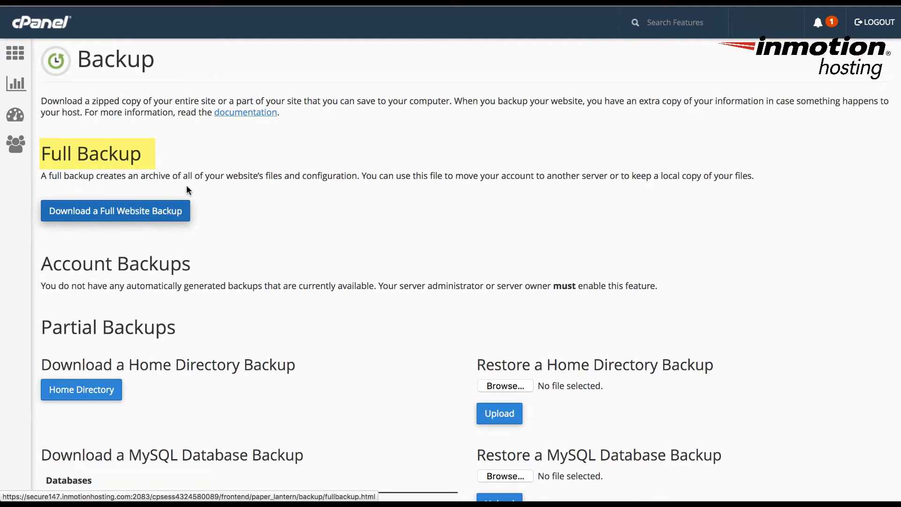
{"action": "scroll", "scroll_direction": "down", "scroll_amount": 3}
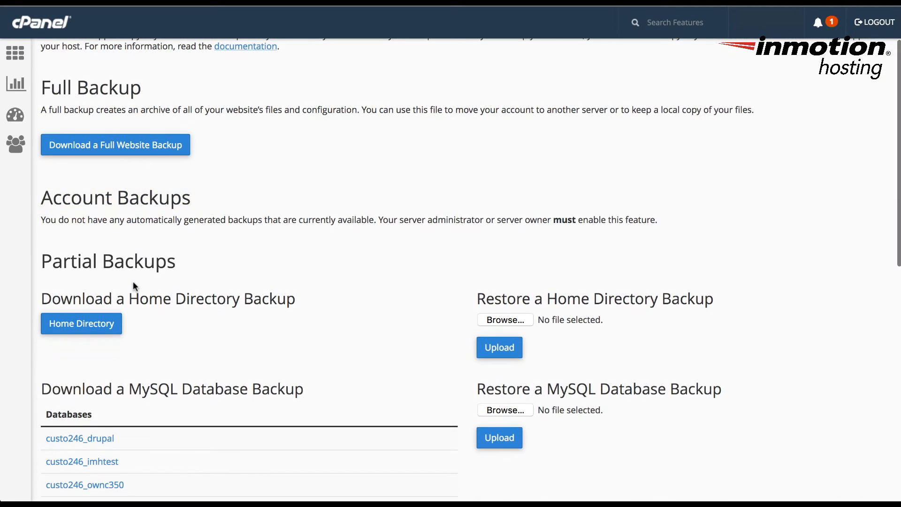
{"action": "scroll", "scroll_direction": "up", "scroll_amount": 3}
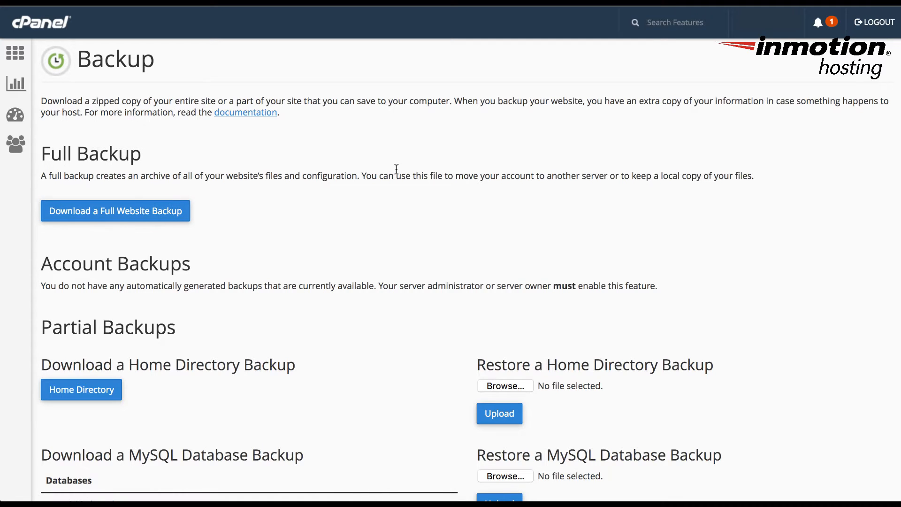
{"action": "mouse_move", "coordinate": [385, 194]}
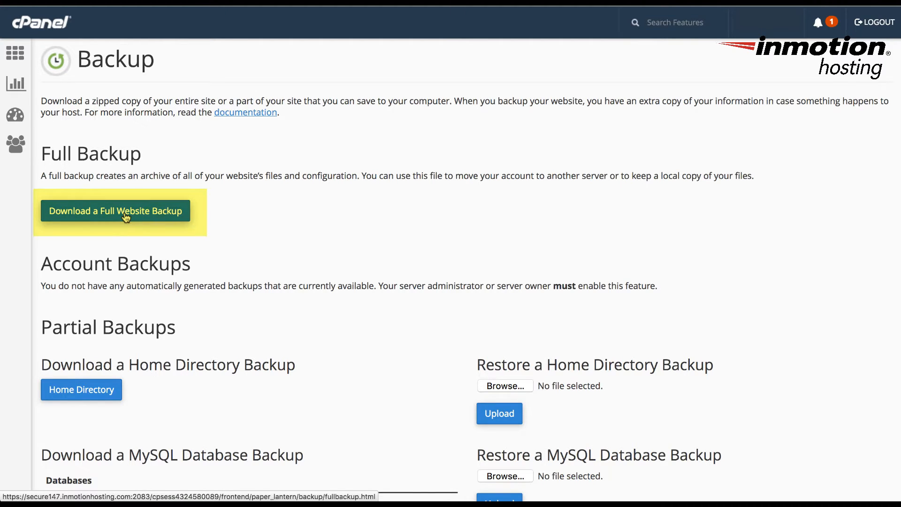
Step: Choose Download a Full Website Backup to reach the Generate a Full Backup form
{"action": "left_click", "coordinate": [115, 210]}
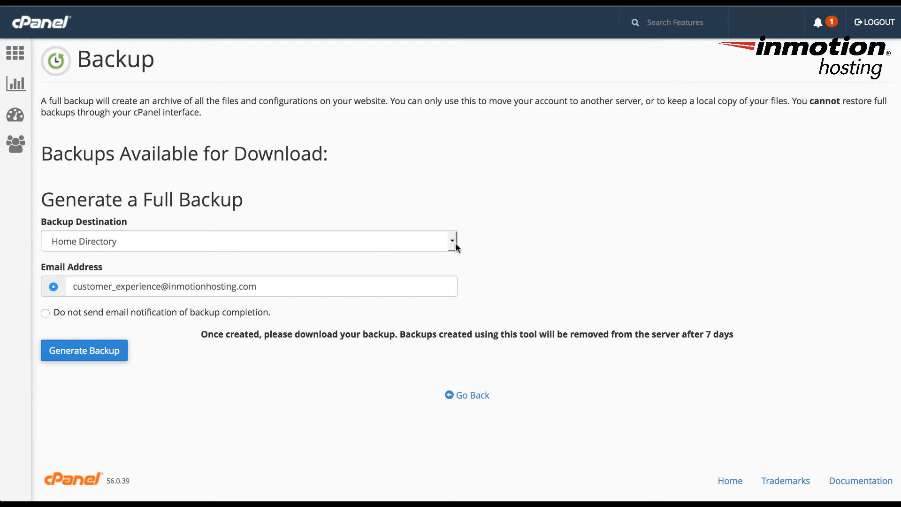
{"action": "left_click", "coordinate": [249, 240]}
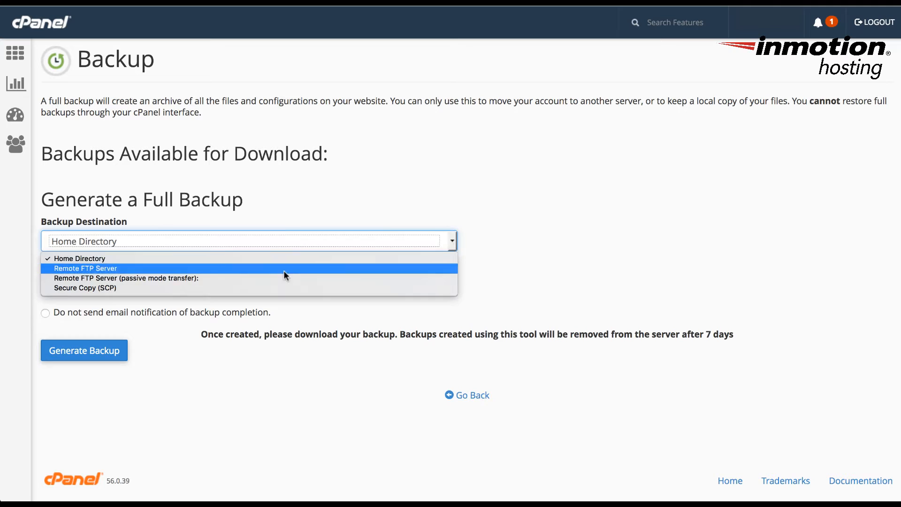
{"action": "mouse_move", "coordinate": [282, 279]}
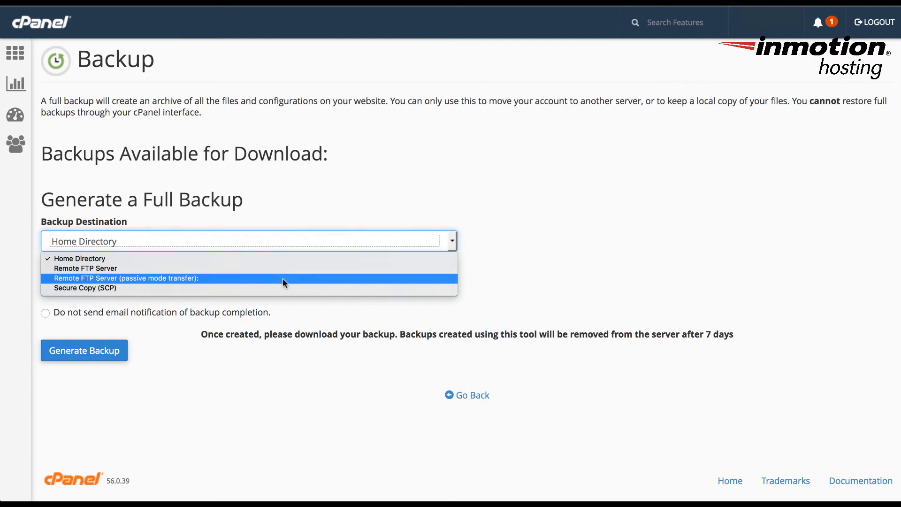
{"action": "mouse_move", "coordinate": [286, 268]}
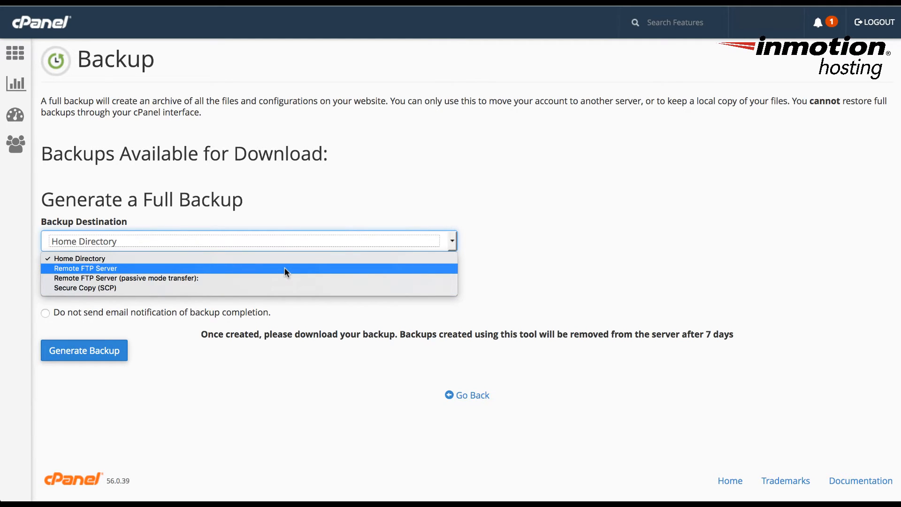
{"action": "mouse_move", "coordinate": [210, 277]}
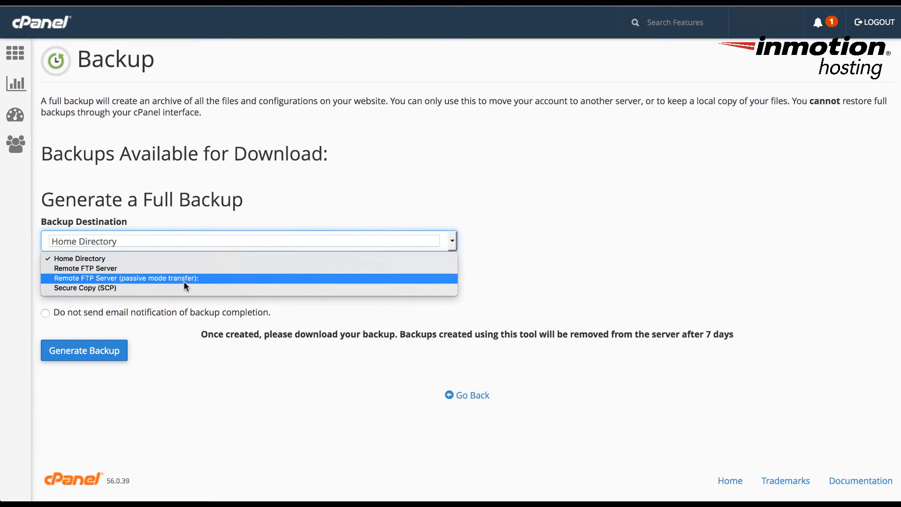
{"action": "mouse_move", "coordinate": [85, 287]}
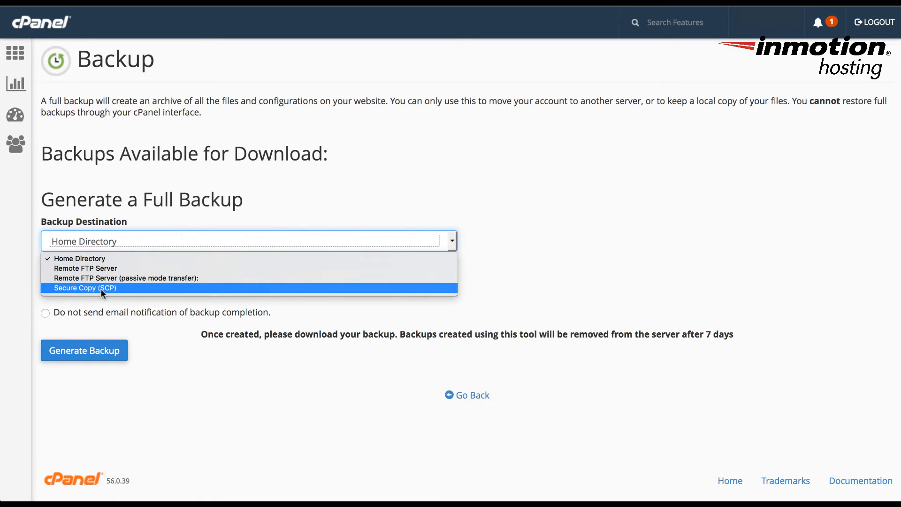
{"action": "mouse_move", "coordinate": [327, 225]}
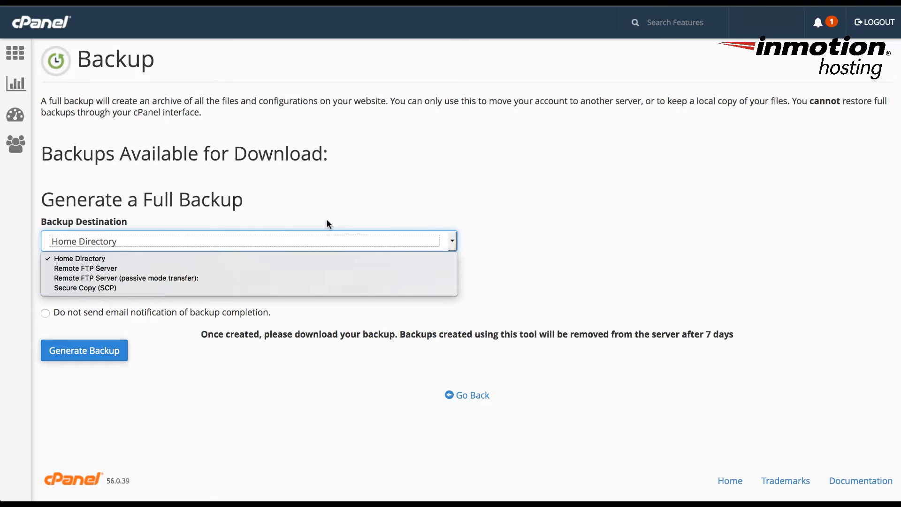
{"action": "left_click", "coordinate": [79, 258]}
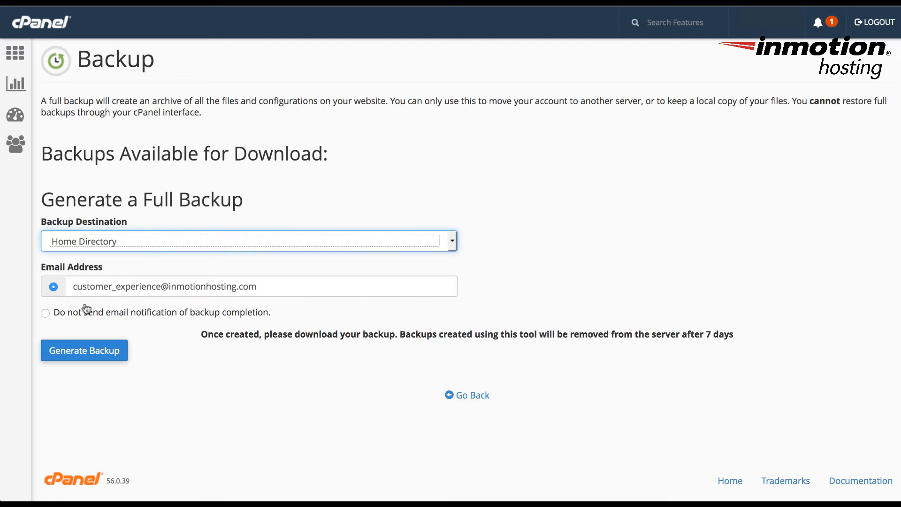
{"action": "mouse_move", "coordinate": [140, 320]}
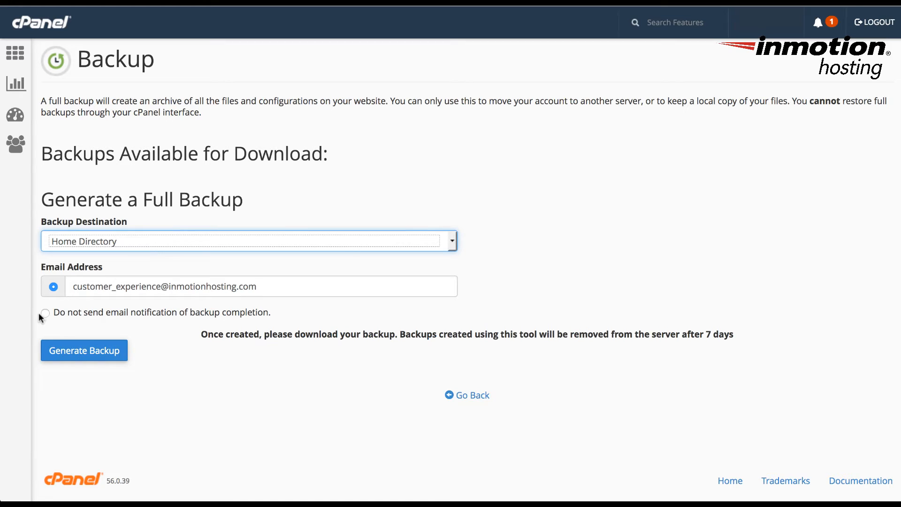
{"action": "mouse_move", "coordinate": [182, 319]}
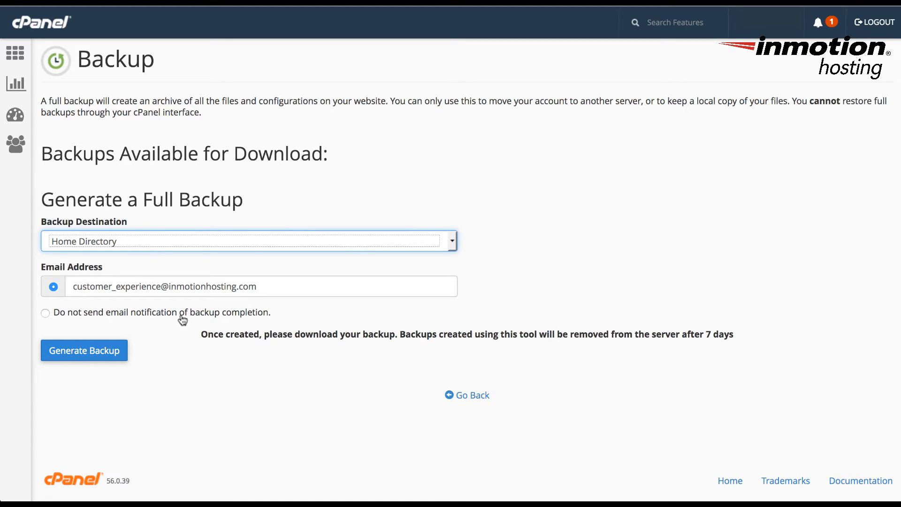
{"action": "mouse_move", "coordinate": [222, 316]}
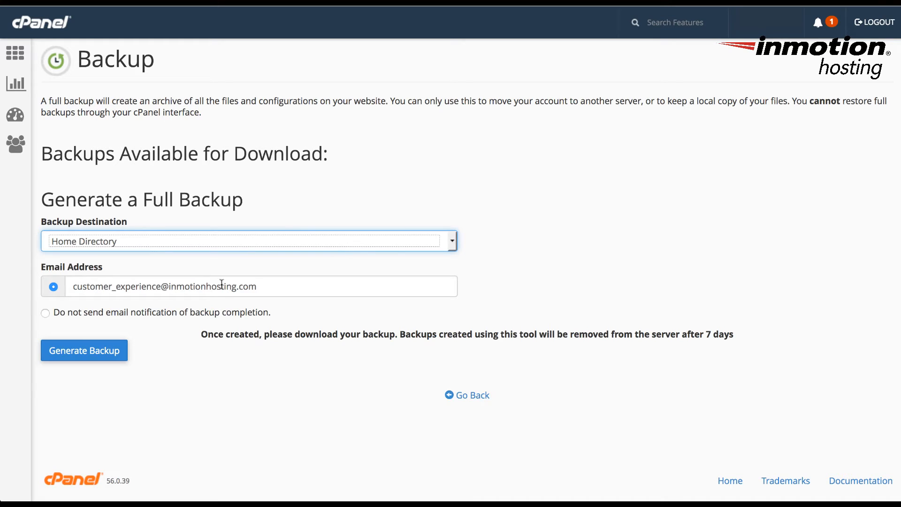
Step: Generate a full backup to Home Directory, keeping email notification on
{"action": "left_click", "coordinate": [84, 351]}
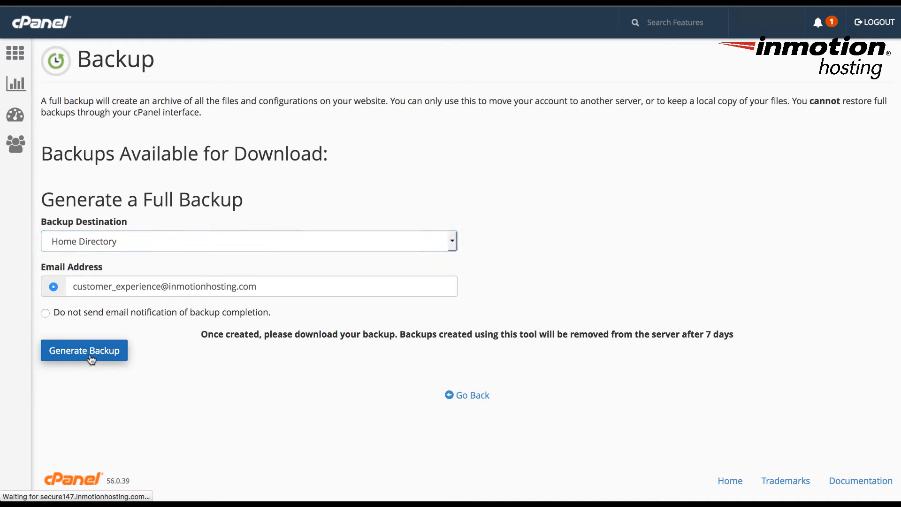
Step: Acknowledge the Full Backup in Progress notice and return to the Backup page
{"action": "left_click", "coordinate": [84, 351]}
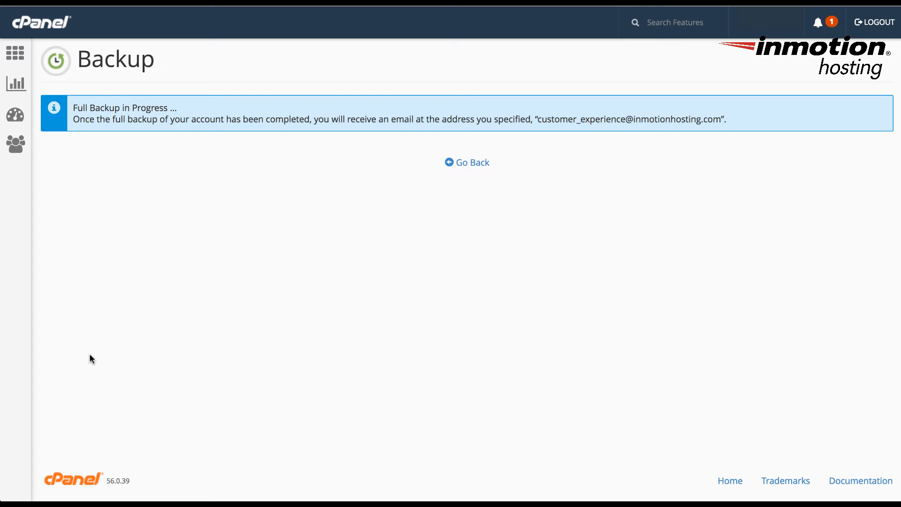
{"action": "left_click", "coordinate": [466, 162]}
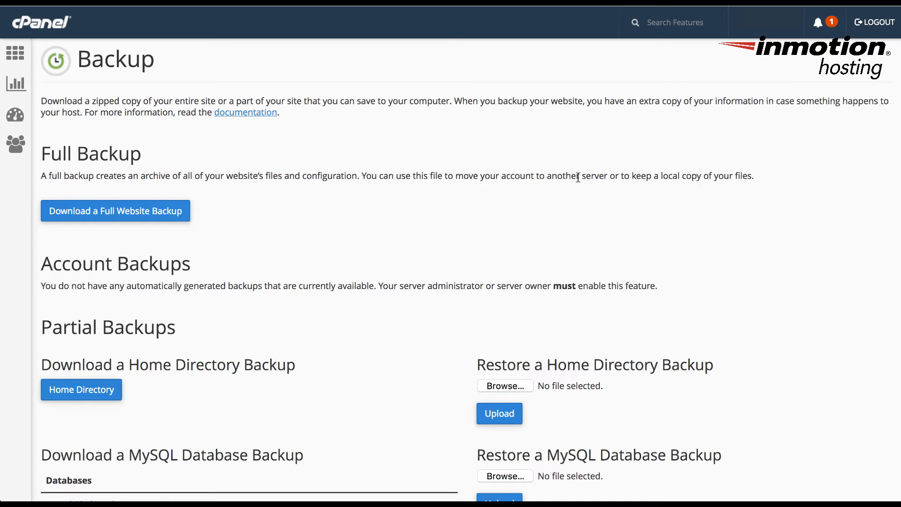
{"action": "scroll", "scroll_direction": "down", "scroll_amount": 3}
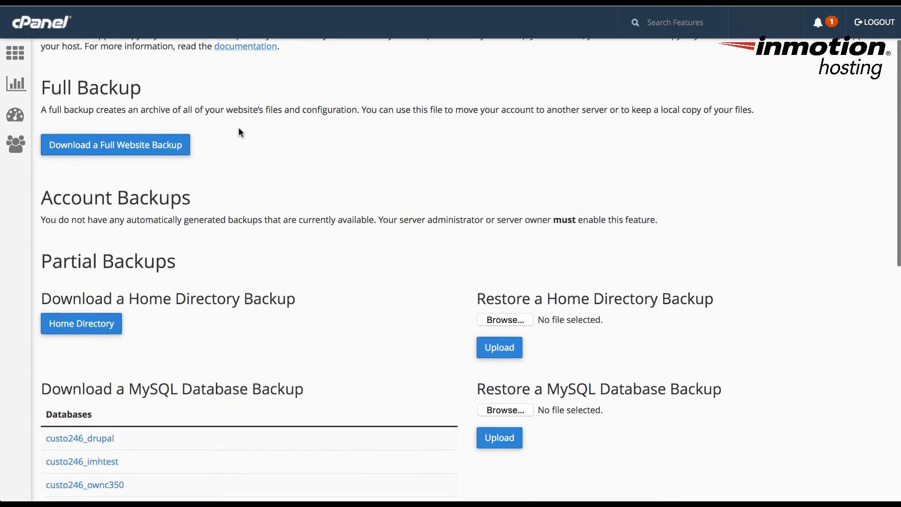
{"action": "scroll", "scroll_direction": "down", "scroll_amount": 3}
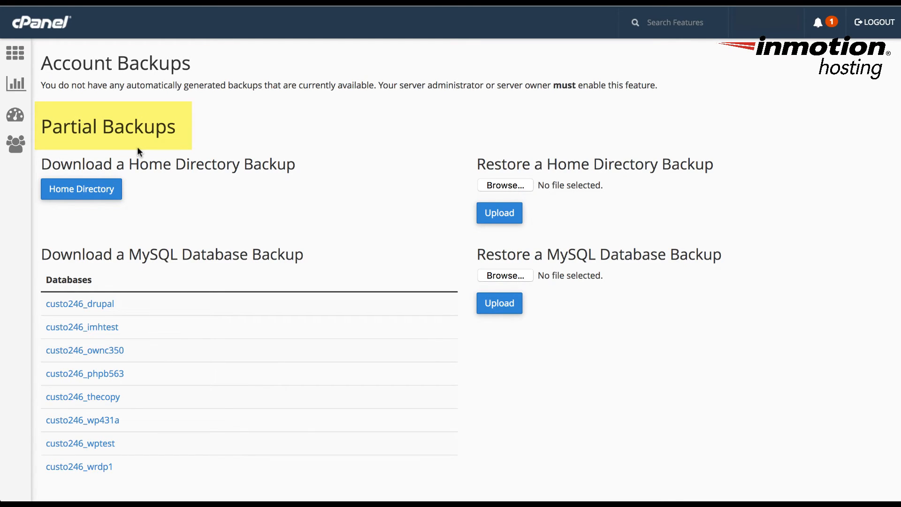
{"action": "scroll", "scroll_direction": "down", "scroll_amount": 3}
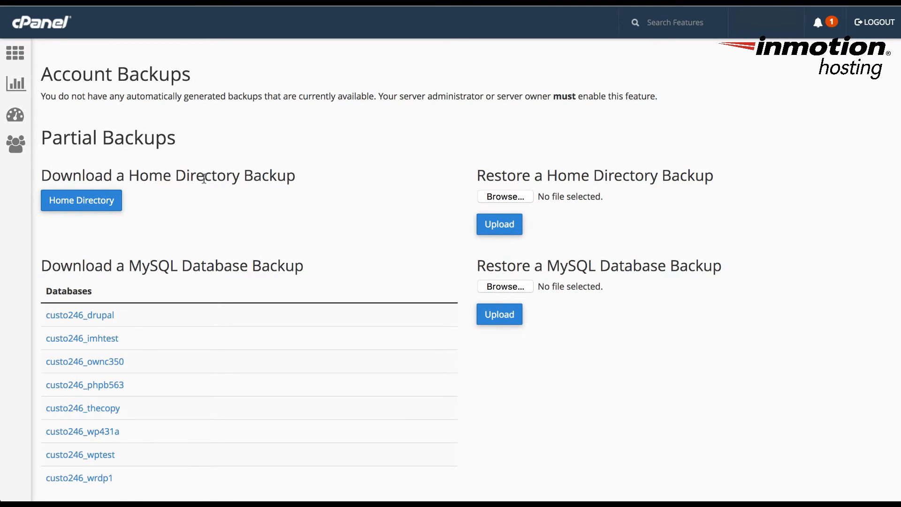
{"action": "scroll", "scroll_direction": "down", "scroll_amount": 3}
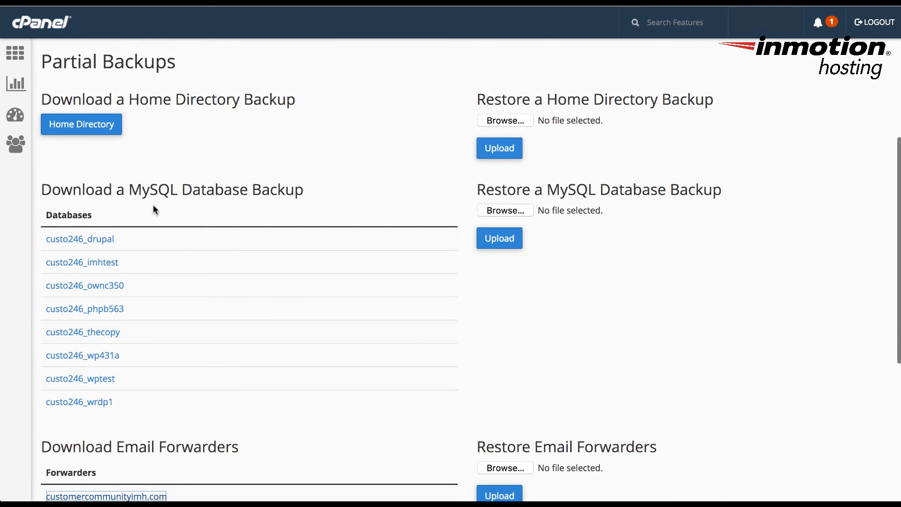
{"action": "scroll", "scroll_direction": "down", "scroll_amount": 3}
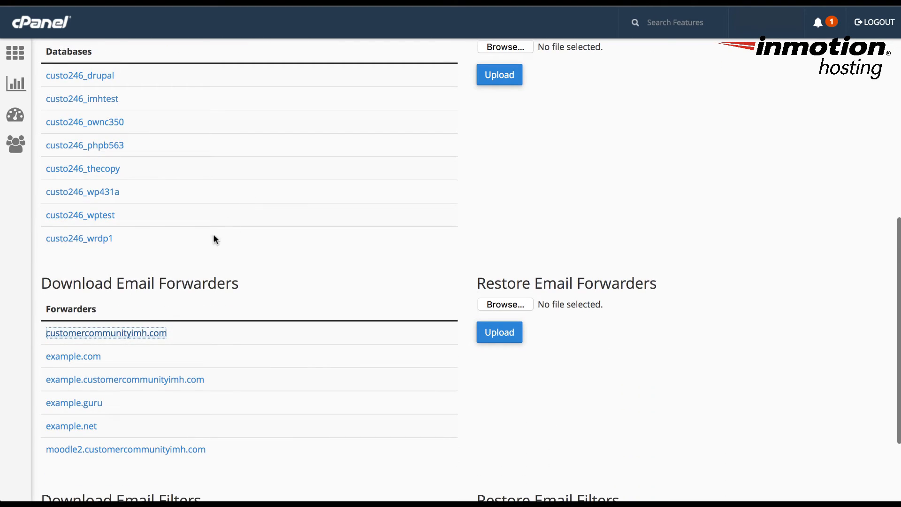
{"action": "scroll", "scroll_direction": "down", "scroll_amount": 3}
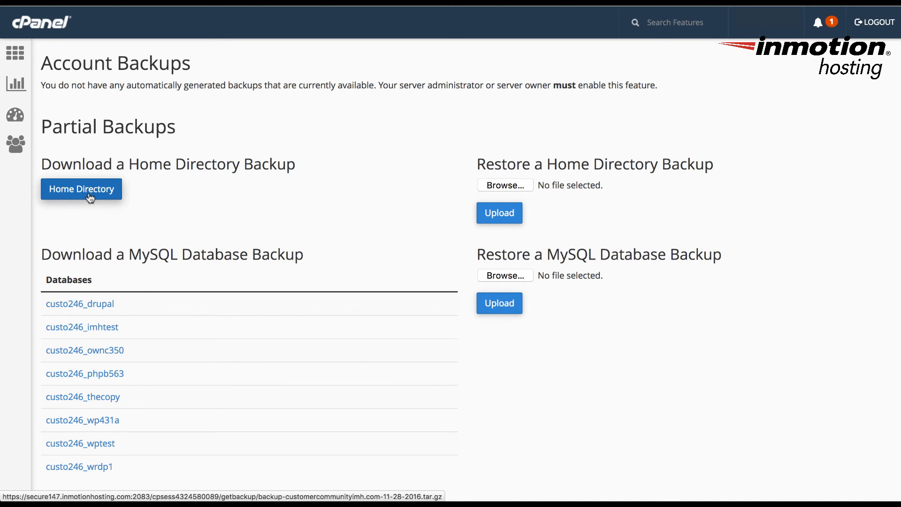
Step: Save the home directory archive backup-customercommunityimh.com-11-28-2016.tar.gz to disk
{"action": "left_click", "coordinate": [81, 188]}
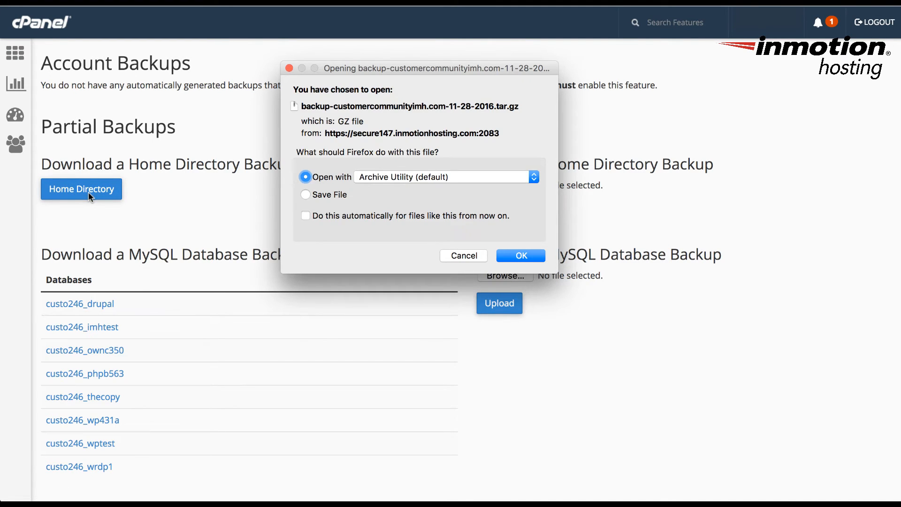
{"action": "mouse_move", "coordinate": [330, 113]}
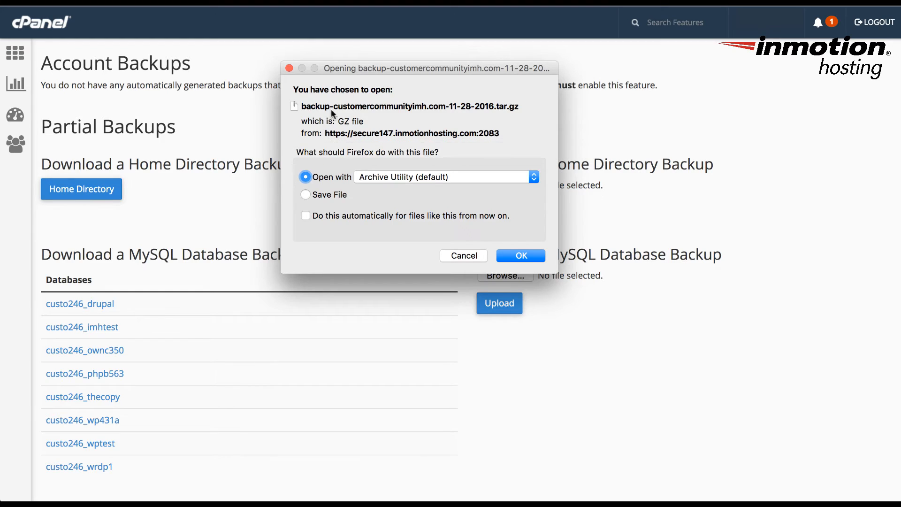
{"action": "mouse_move", "coordinate": [388, 92]}
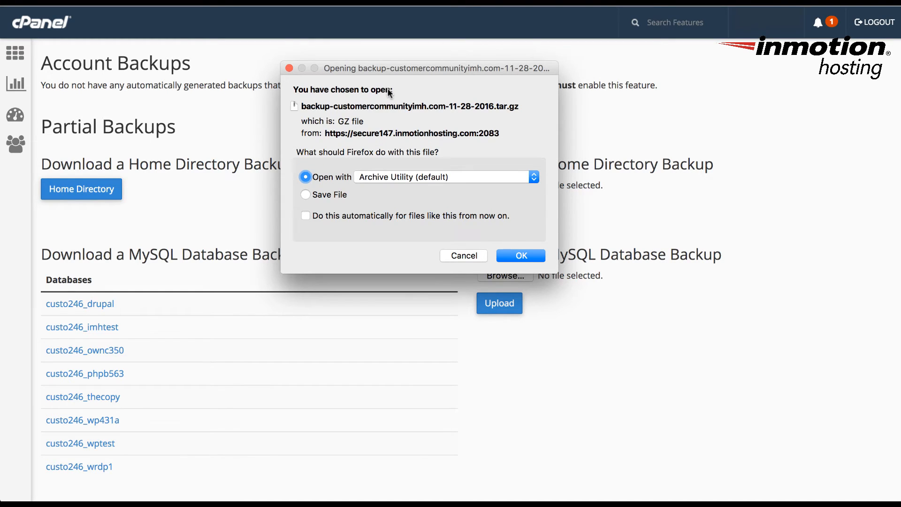
{"action": "mouse_move", "coordinate": [327, 187]}
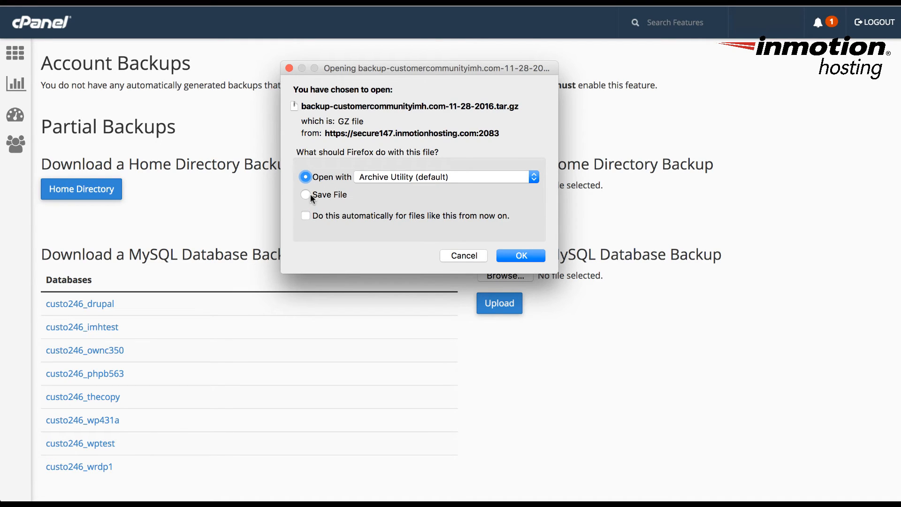
{"action": "left_click", "coordinate": [305, 194]}
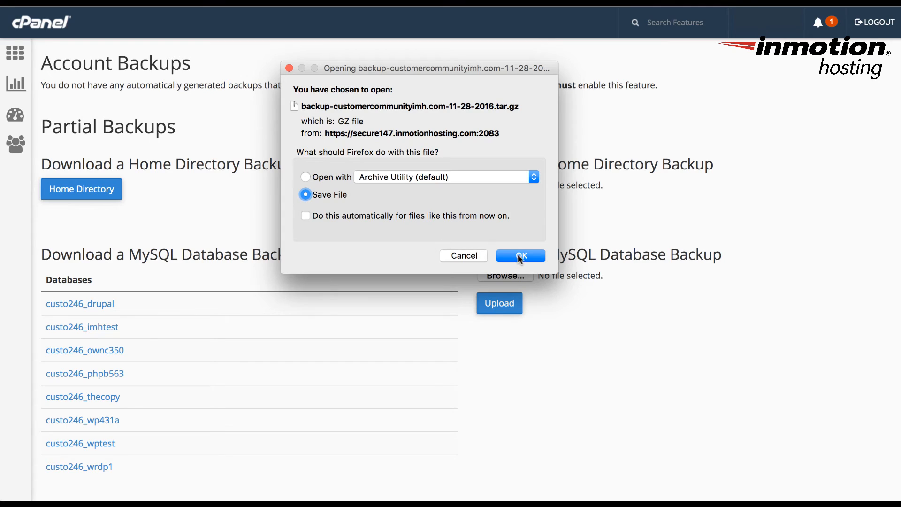
{"action": "mouse_move", "coordinate": [521, 262]}
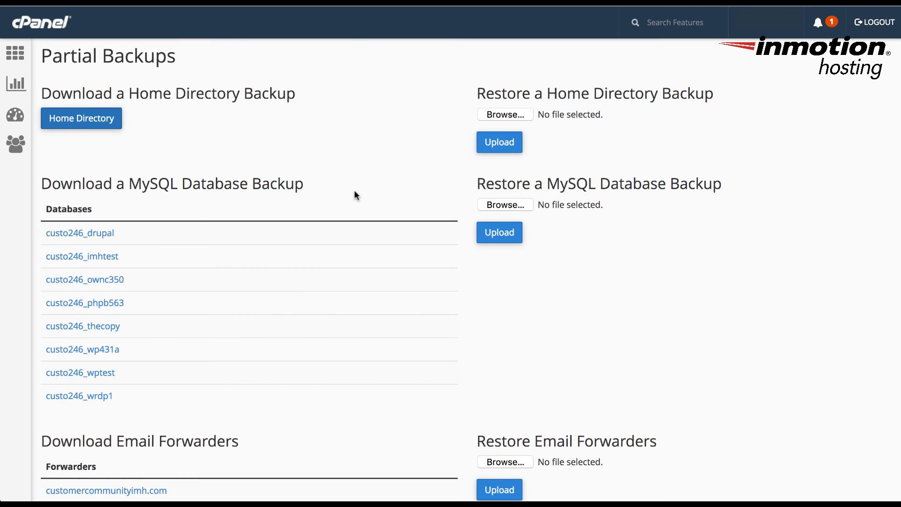
{"action": "scroll", "scroll_direction": "down", "scroll_amount": 3}
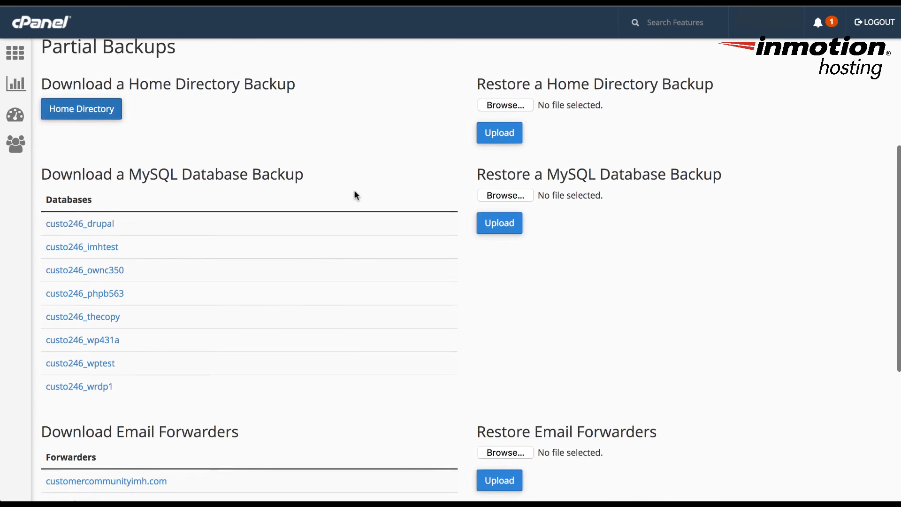
{"action": "scroll", "scroll_direction": "down", "scroll_amount": 3}
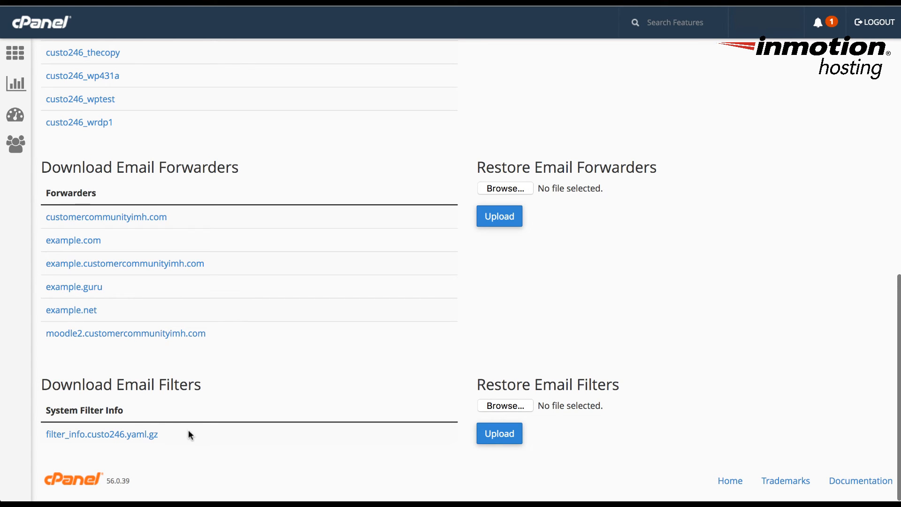
{"action": "scroll", "scroll_direction": "up", "scroll_amount": 3}
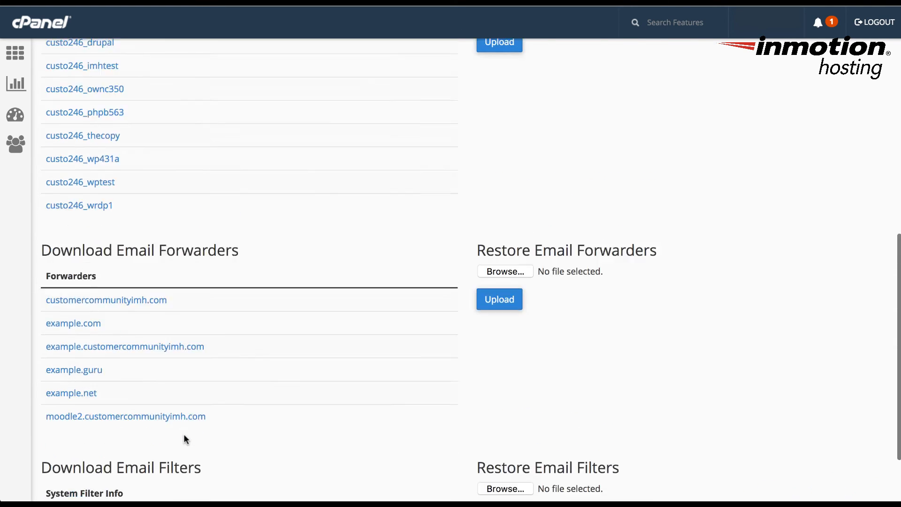
{"action": "scroll", "scroll_direction": "up", "scroll_amount": 3}
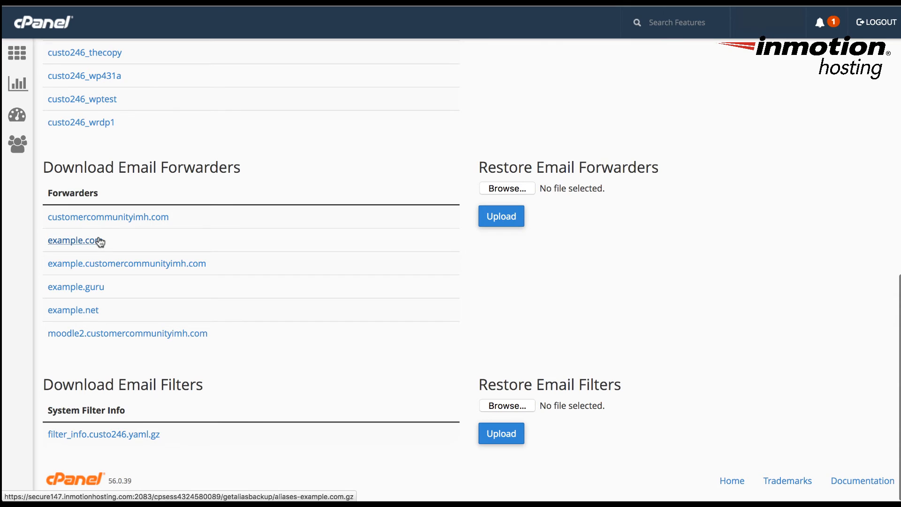
{"action": "mouse_move", "coordinate": [178, 259]}
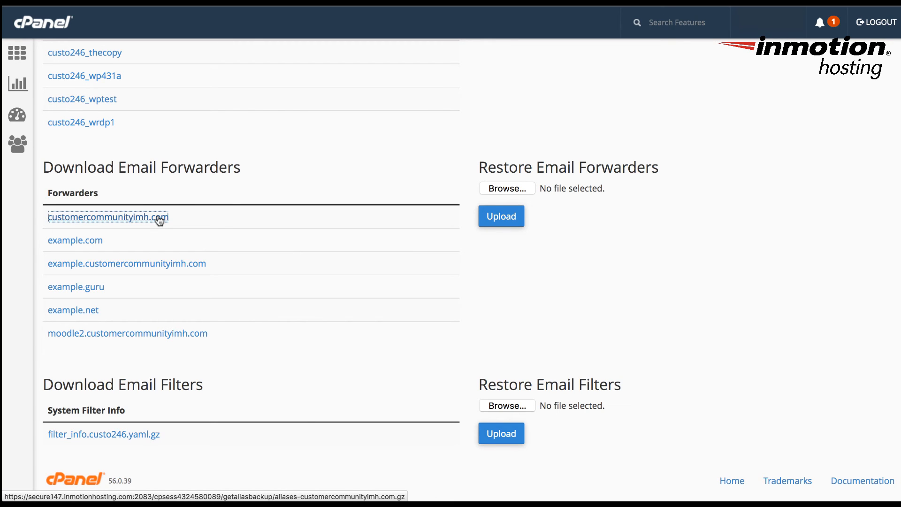
Step: Save the customercommunityimh.com forwarders backup aliases-customercommunityimh.com.gz to disk
{"action": "left_click", "coordinate": [108, 217]}
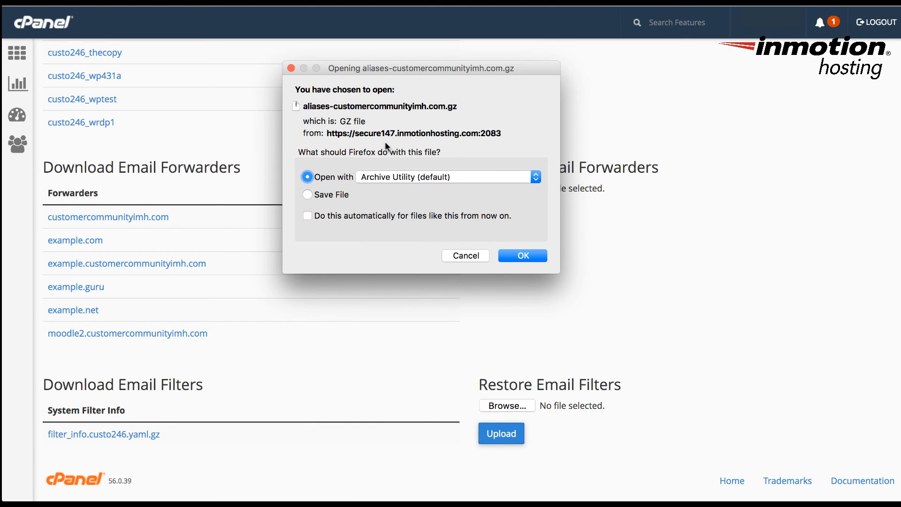
{"action": "mouse_move", "coordinate": [320, 199]}
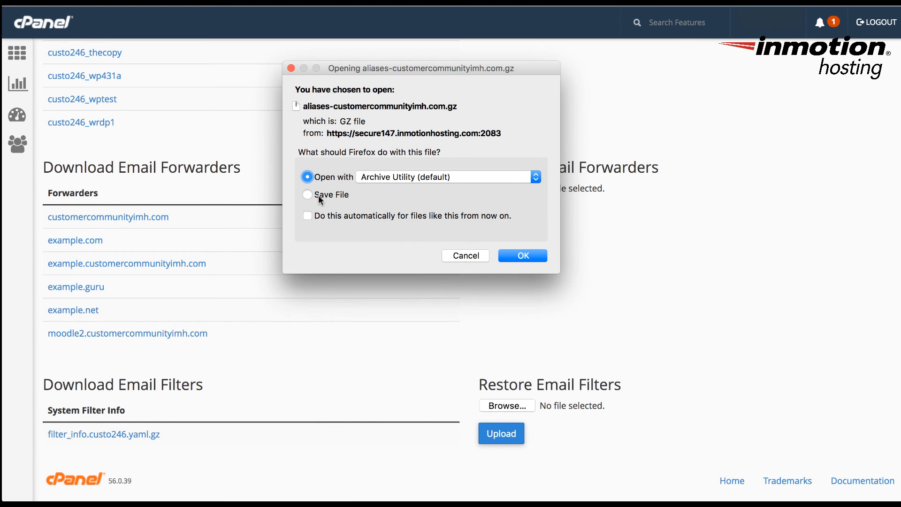
{"action": "left_click", "coordinate": [307, 194]}
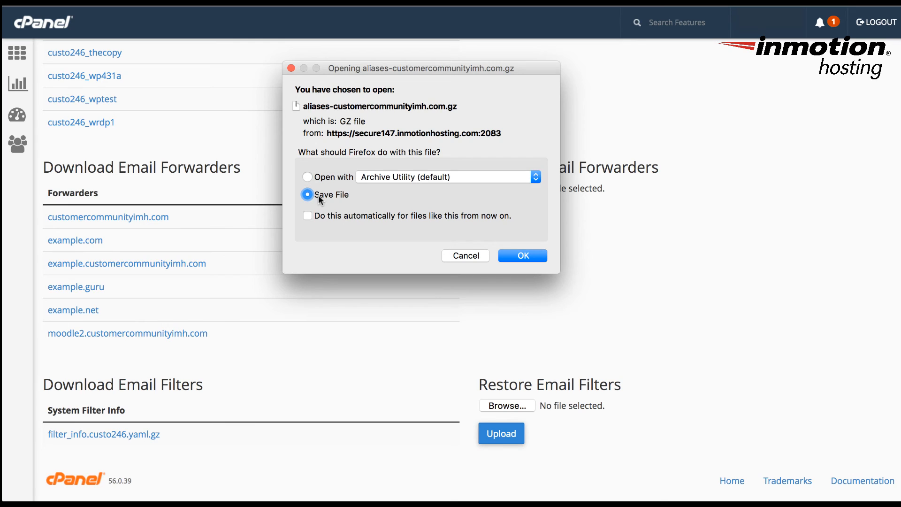
{"action": "mouse_move", "coordinate": [472, 255]}
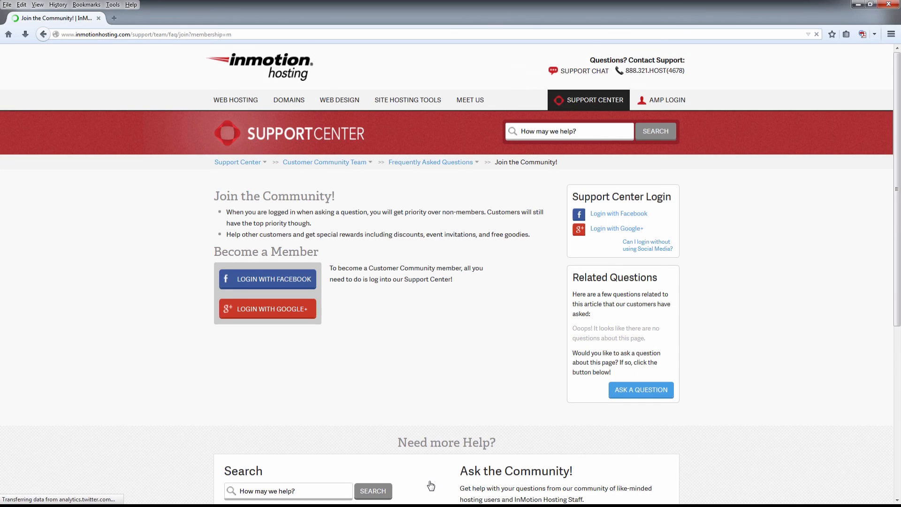
Step: Return to the InMotion Hosting Support Center home page via its breadcrumb
{"action": "left_click", "coordinate": [236, 162]}
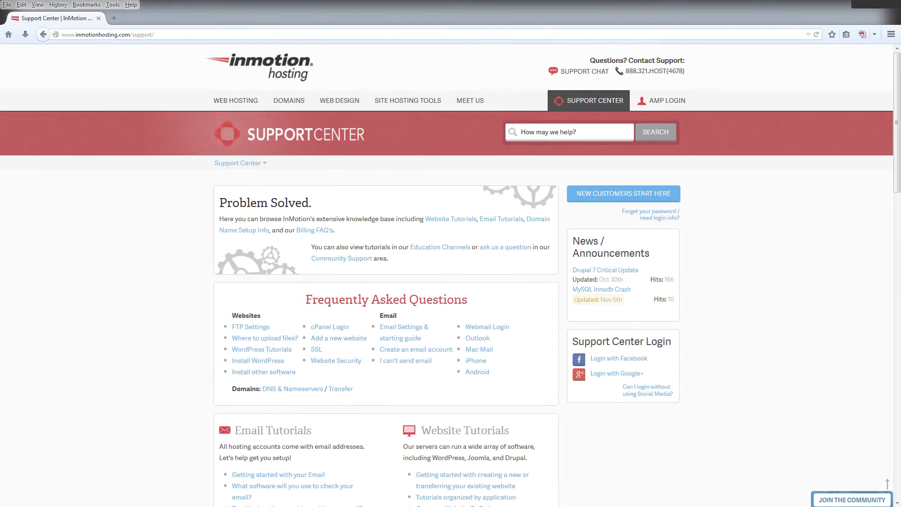